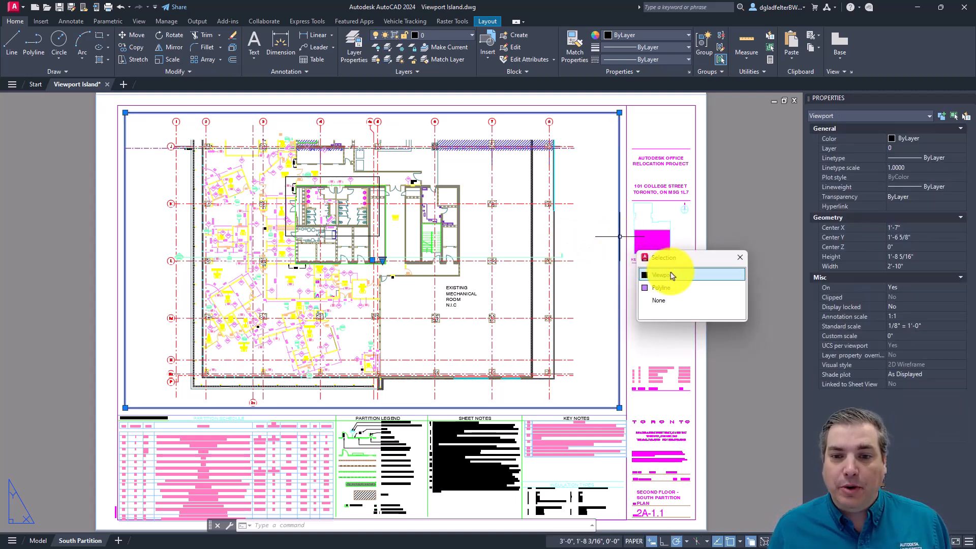
- Select the floor-plan viewport from the overlapping objects on the South Partition layout
left_click(666, 274)
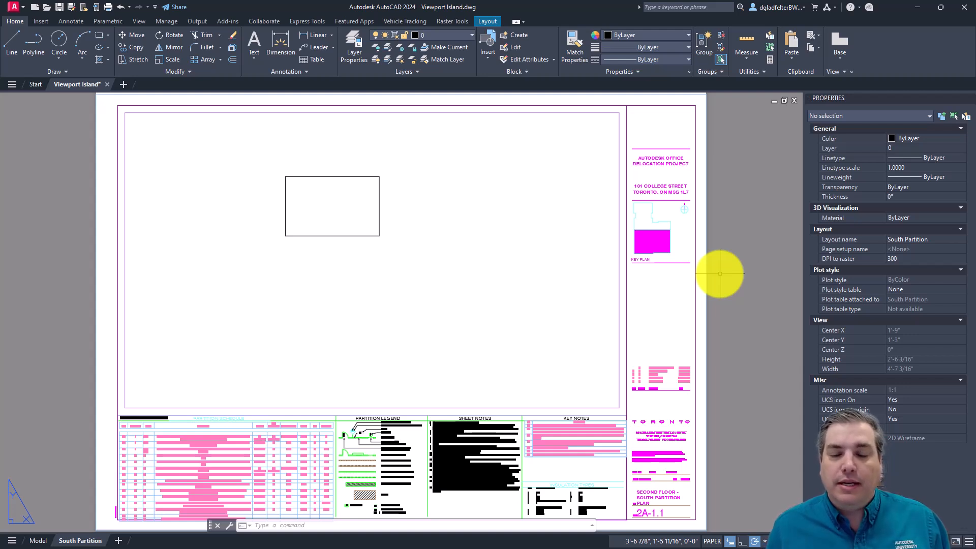
mouse_move(471, 196)
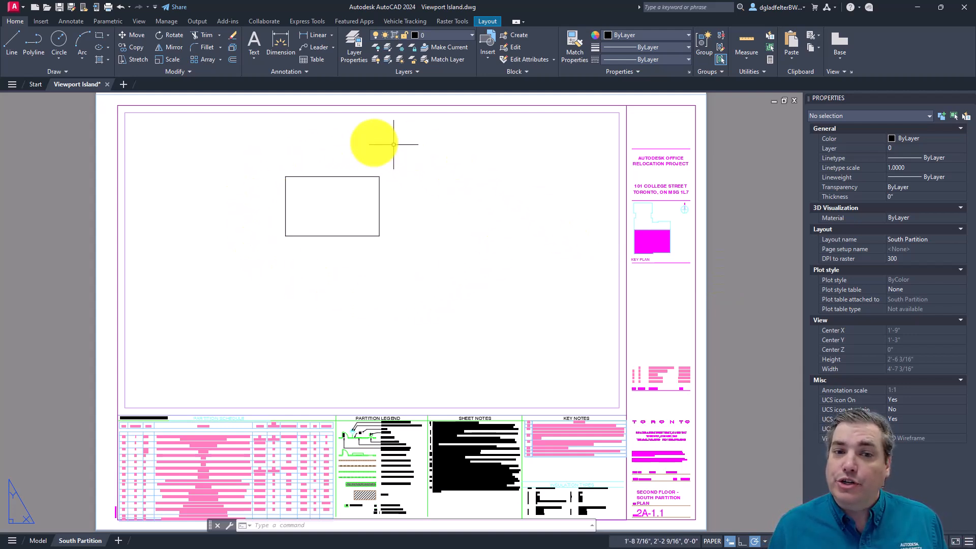
left_click_drag(374, 143, 332, 206)
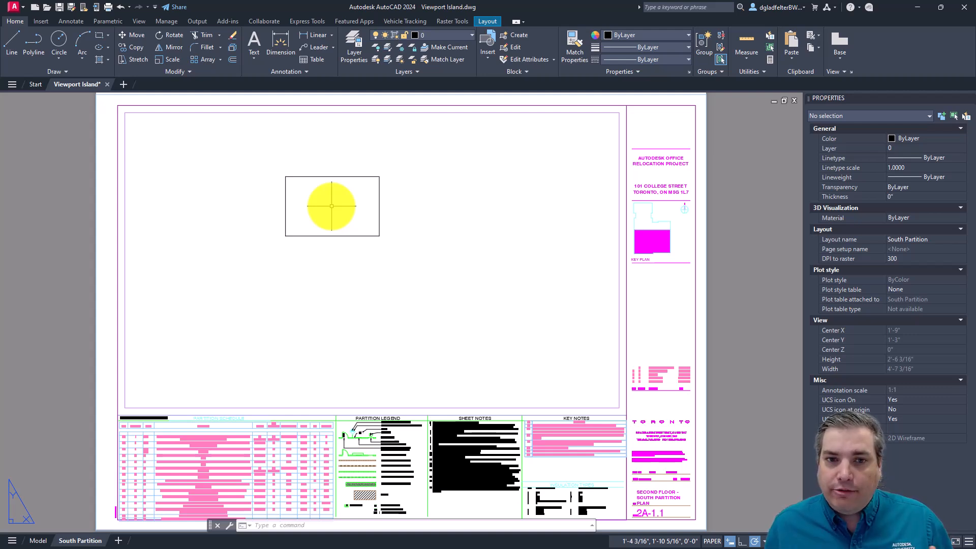
left_click_drag(332, 206, 269, 183)
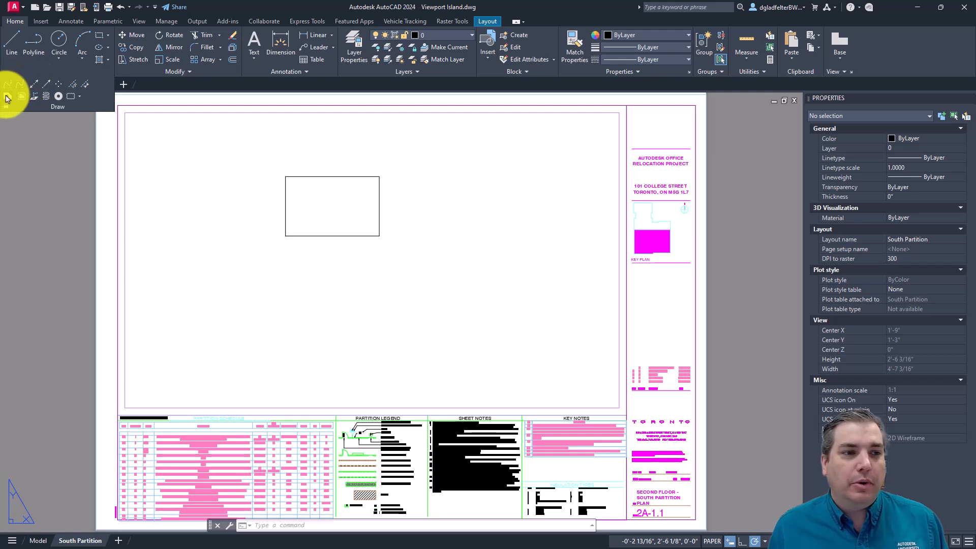
mouse_move(7, 96)
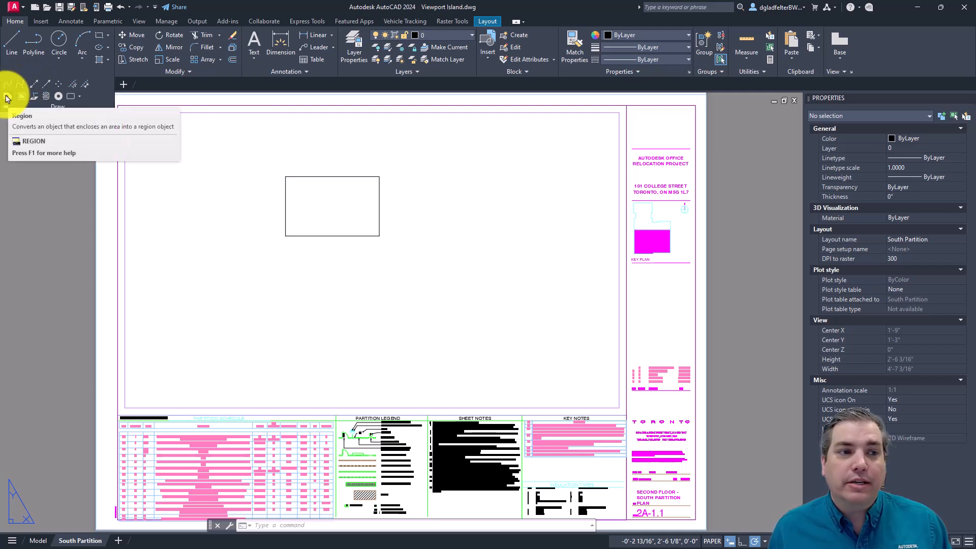
- Run Region and window-select the outer and inner rectangles
left_click(5, 83)
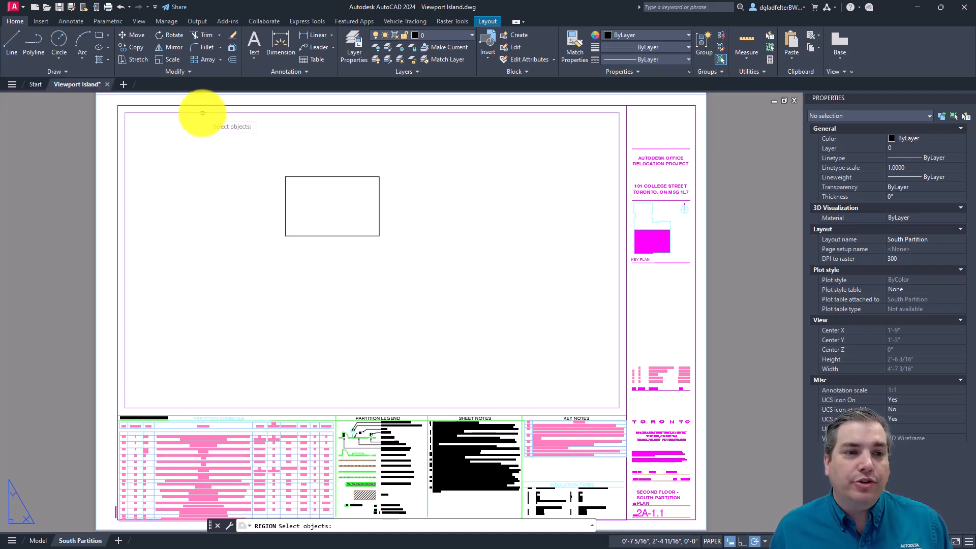
left_click(322, 175)
type("SUB")
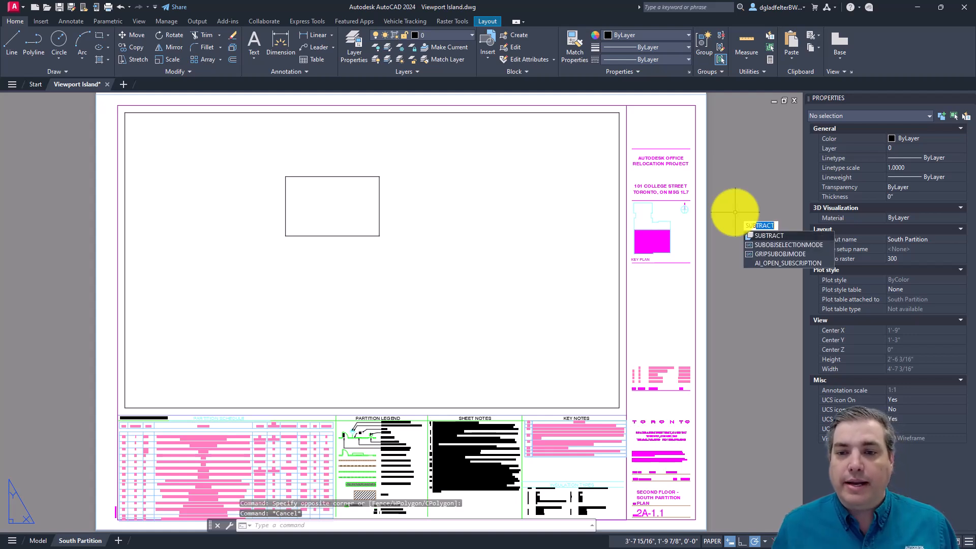
mouse_move(767, 240)
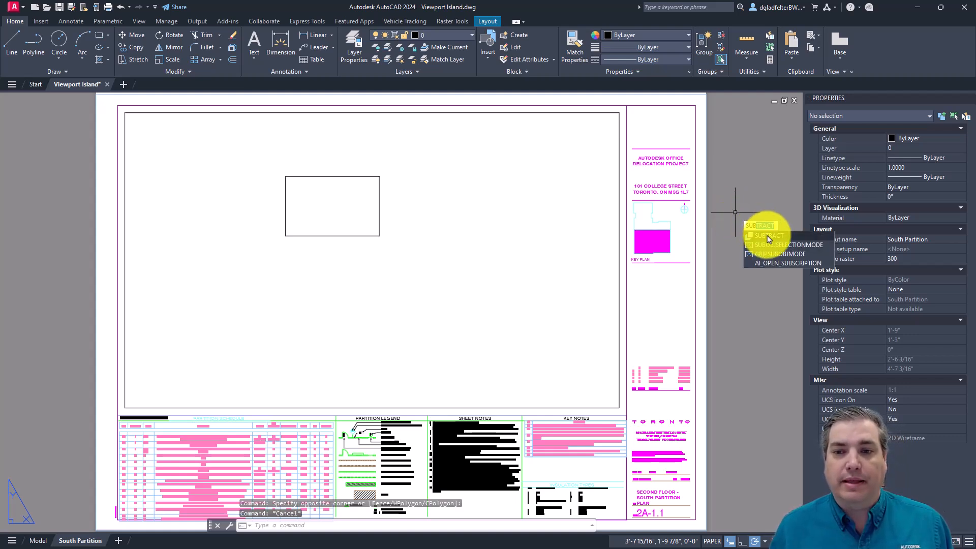
- Start Subtract and pick the outer region as the one to subtract from
left_click(762, 235)
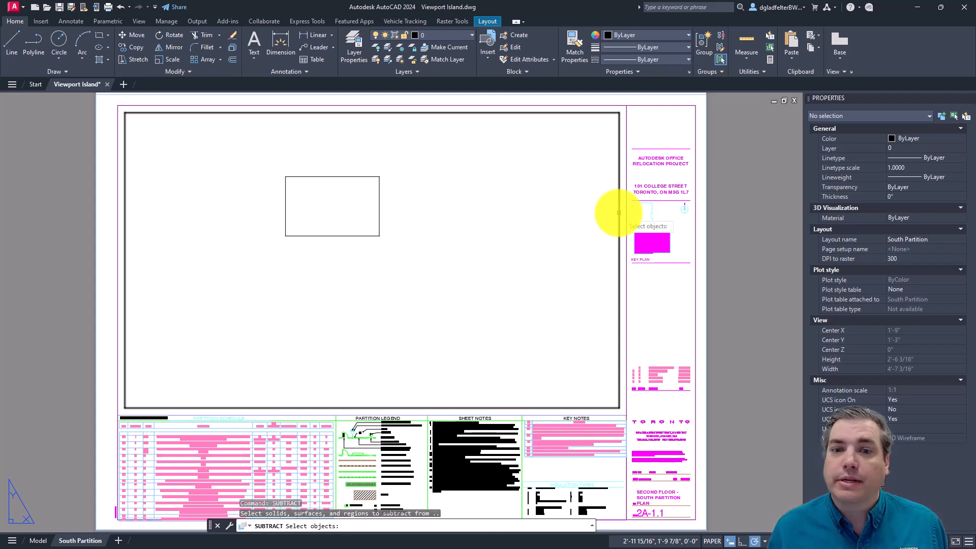
left_click(613, 213)
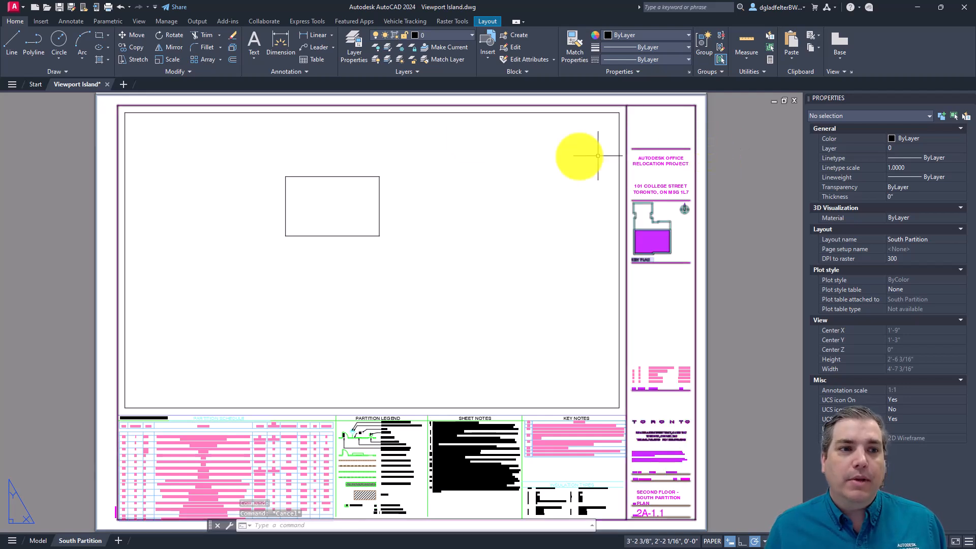
- Open the Layout tab's Layout Viewports dropdown of viewport shapes
left_click(487, 20)
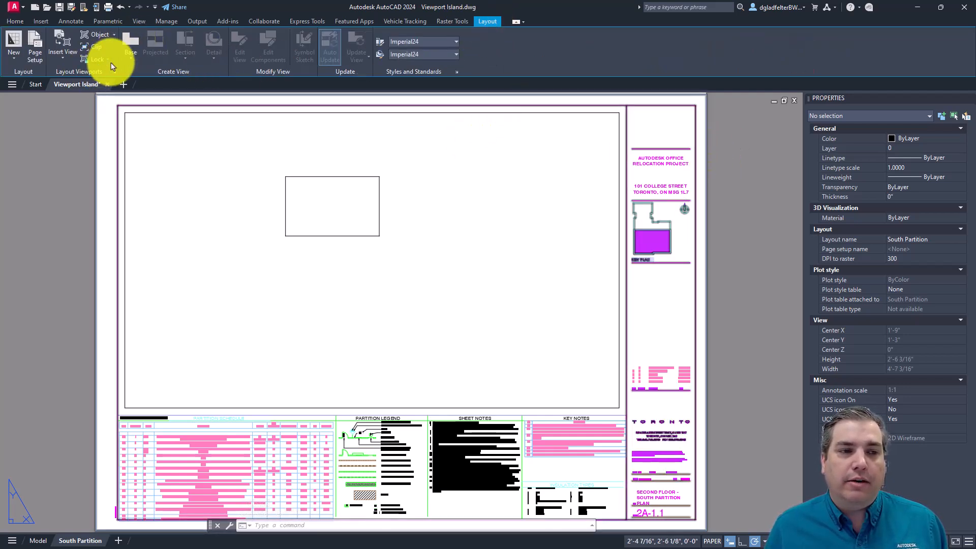
left_click(97, 35)
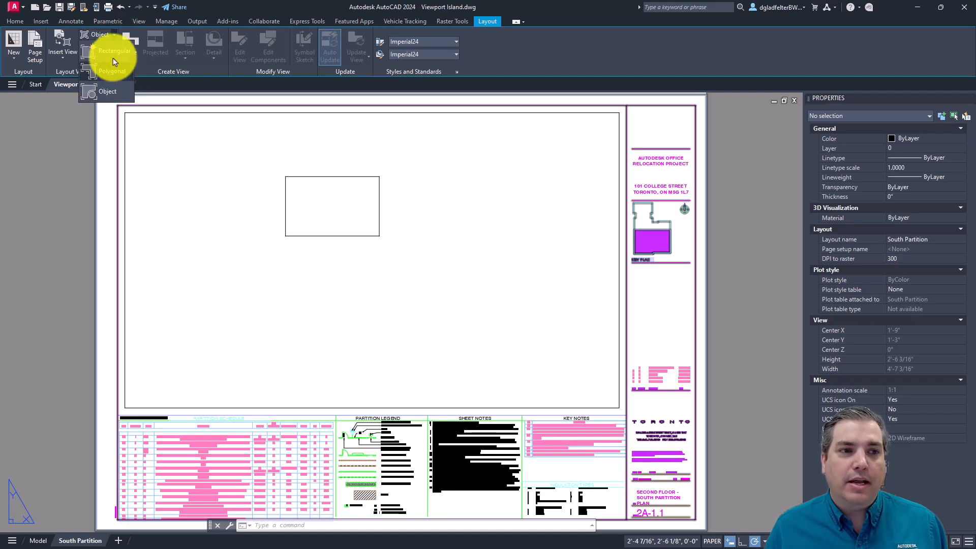
mouse_move(112, 51)
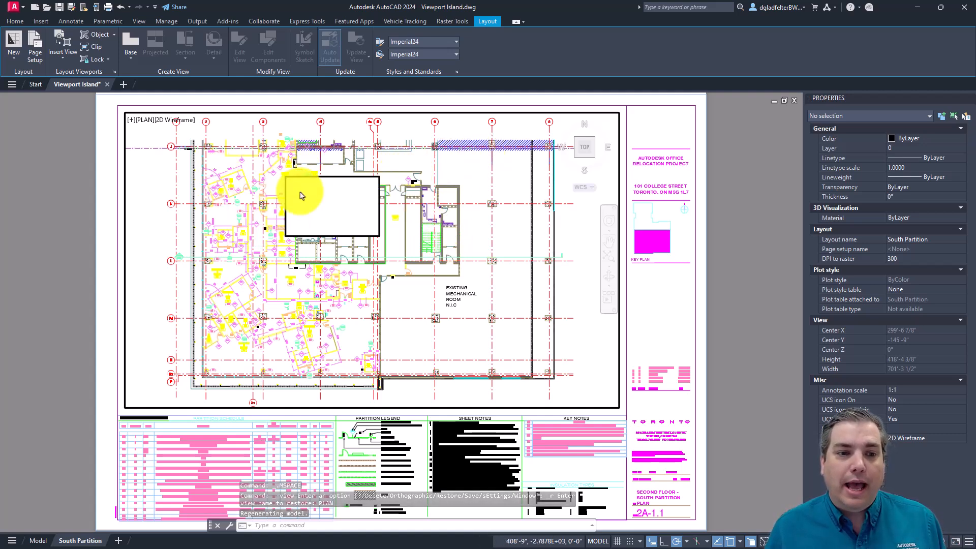
mouse_move(69, 199)
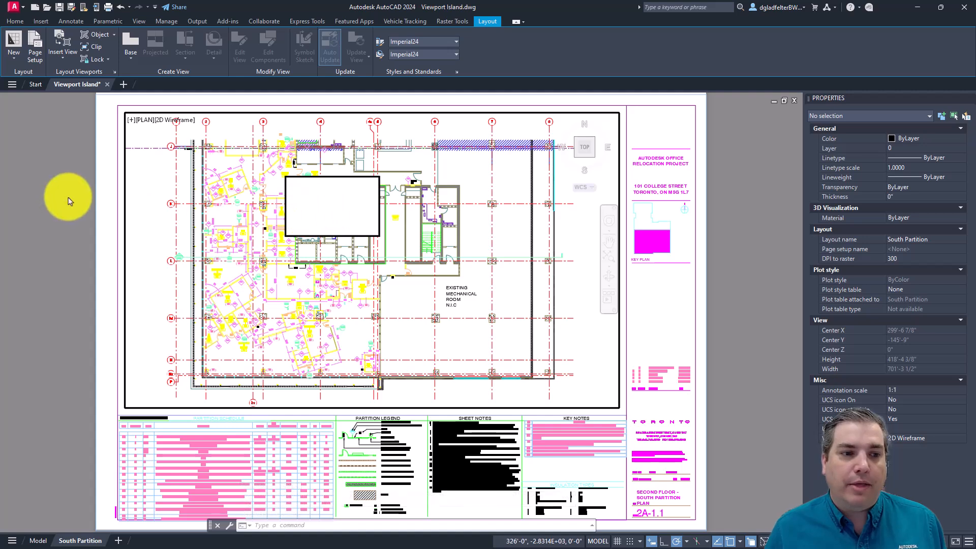